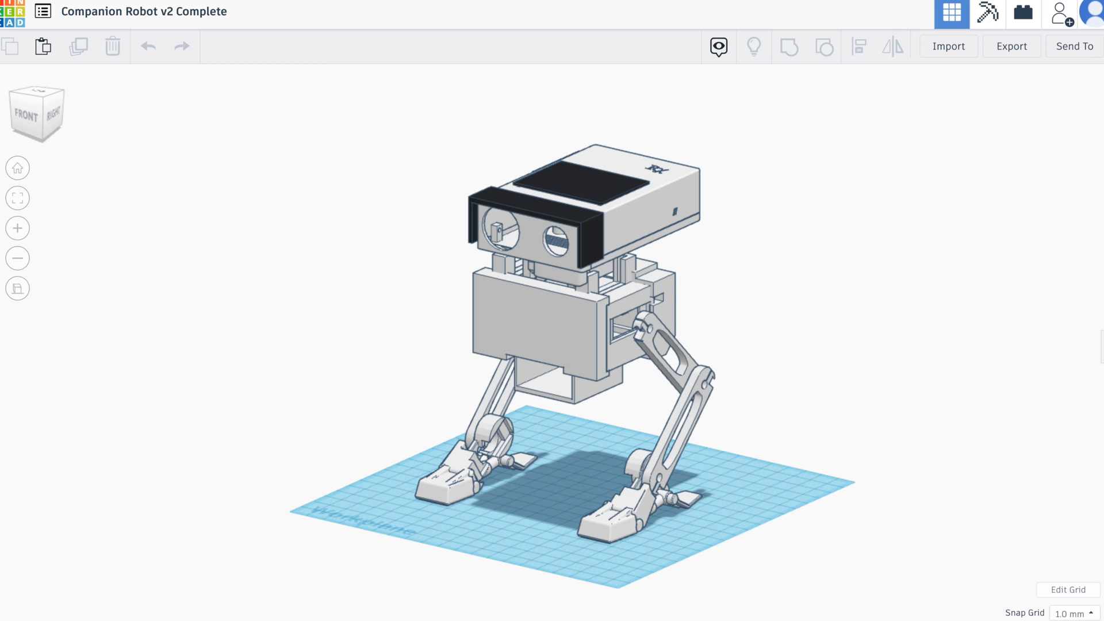
mouse_move(794, 364)
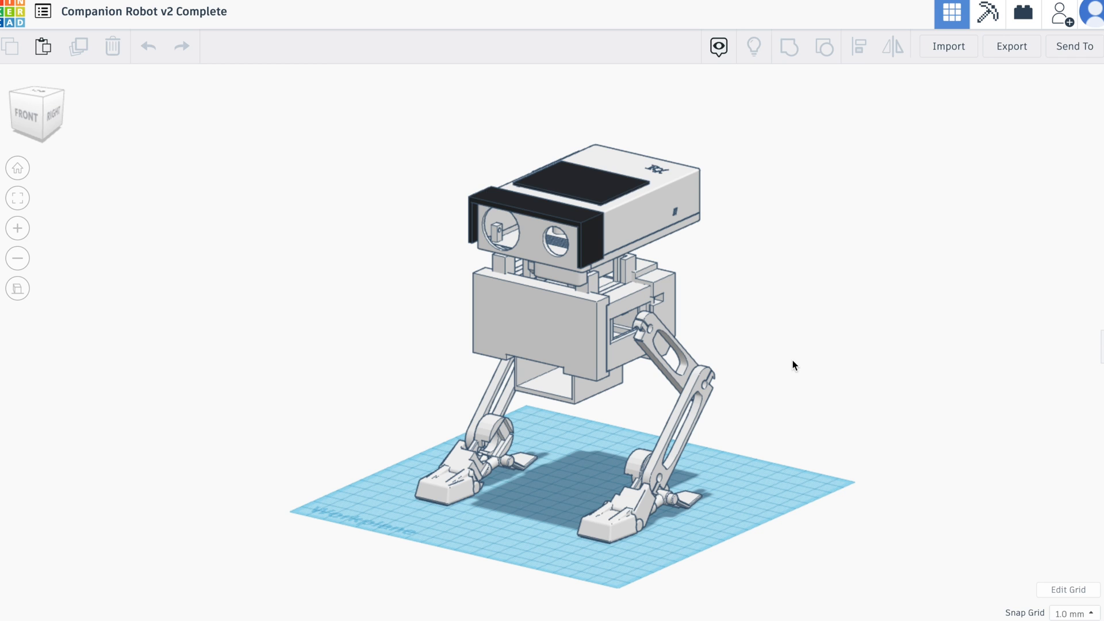
mouse_move(639, 513)
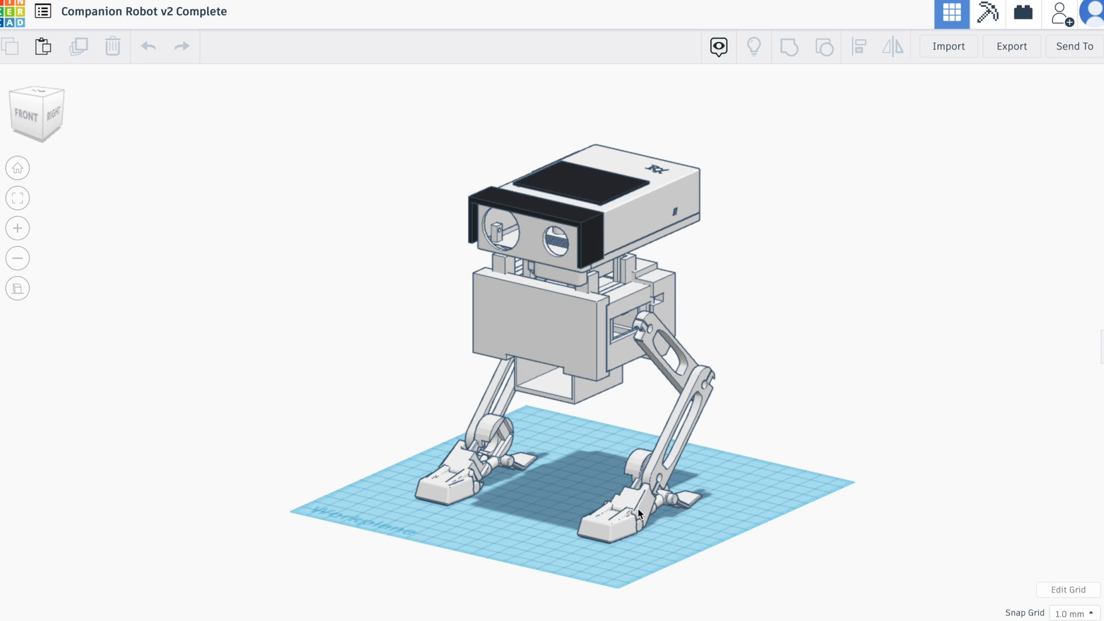
- Select the right leg's upper link, then the head's black top panel for inspection
click(620, 507)
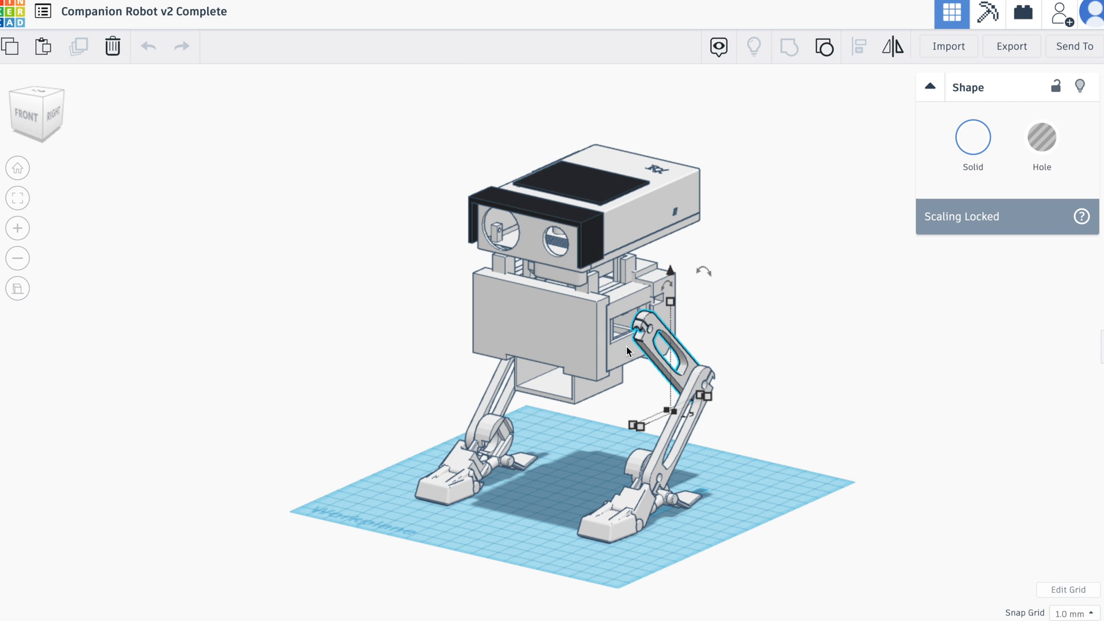
mouse_move(738, 243)
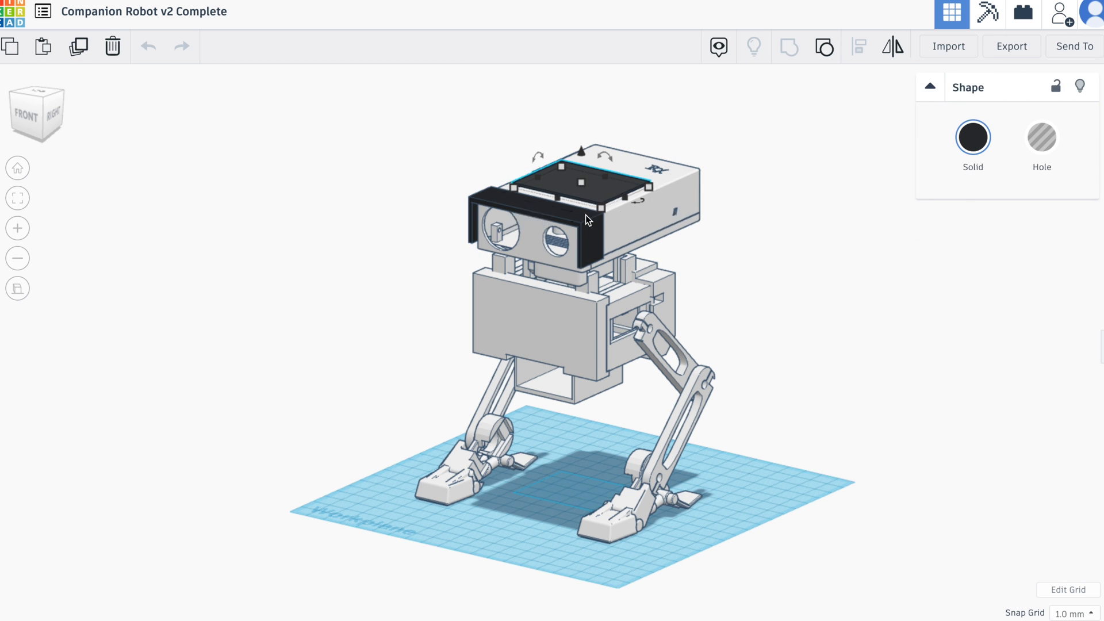
click(744, 154)
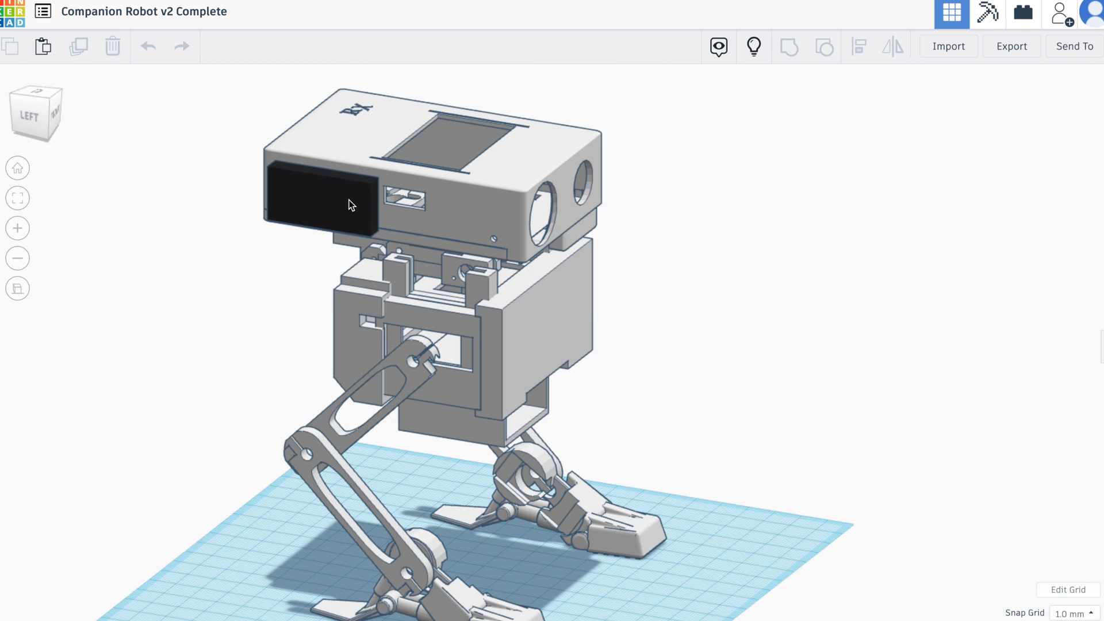
- Select the black front visor, then the black eye ring inside the head
click(316, 204)
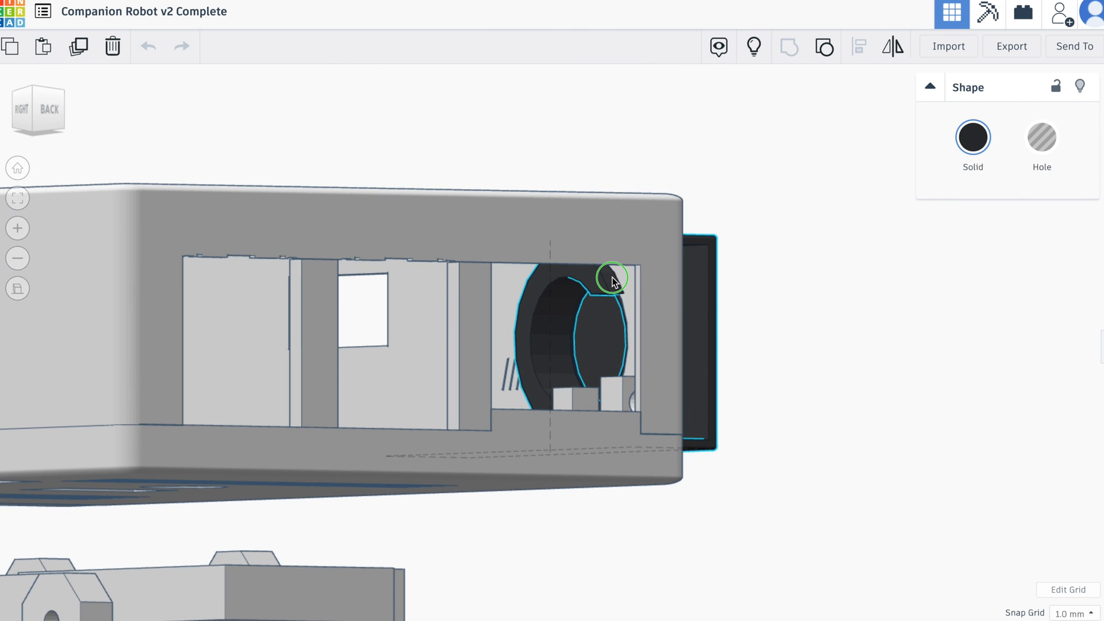
click(612, 276)
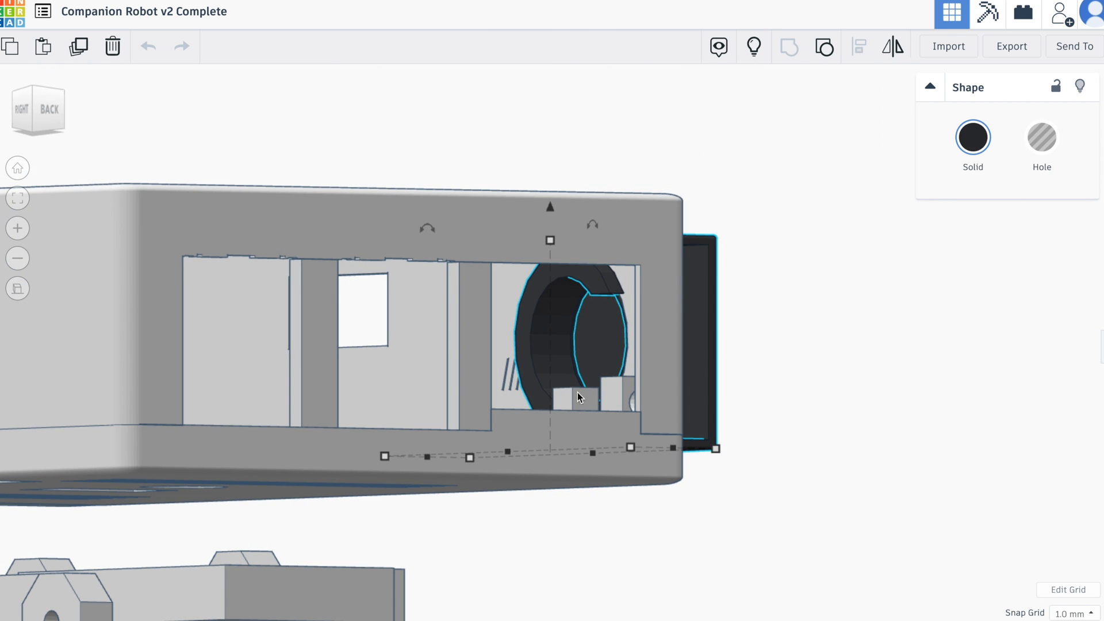
mouse_move(660, 251)
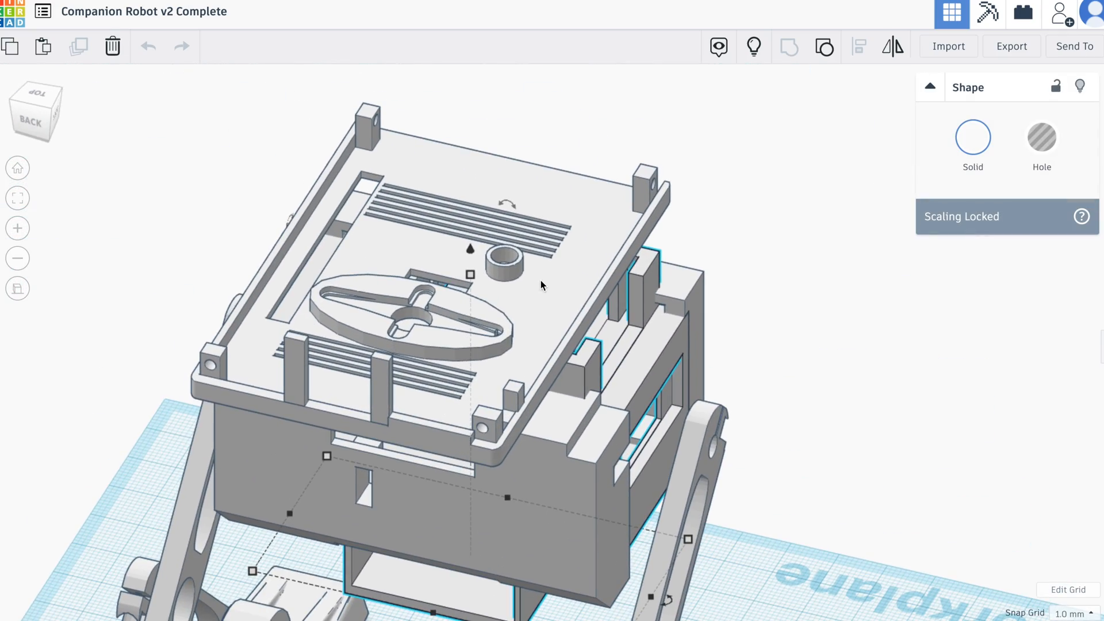
- Select the servo-horn lid on top of the body for a closer look
click(436, 380)
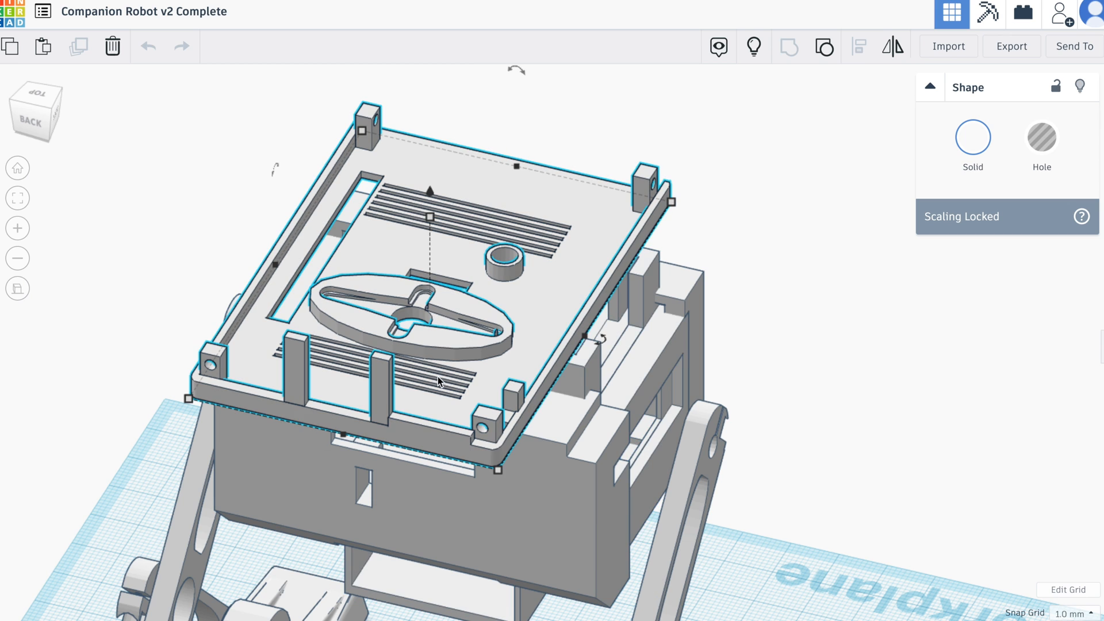
mouse_move(658, 189)
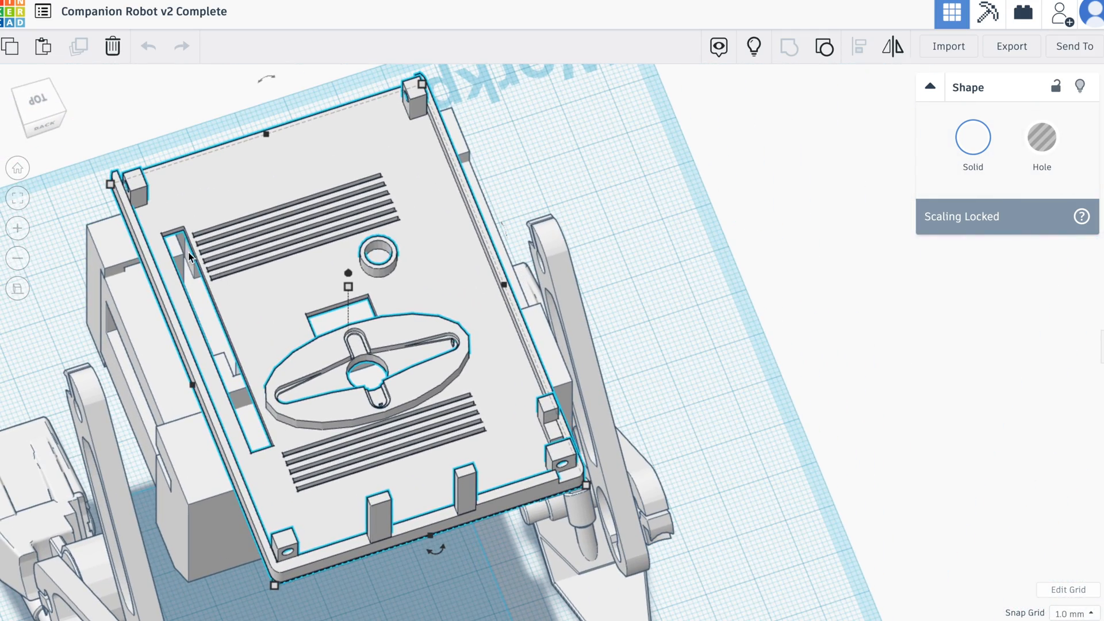
mouse_move(248, 402)
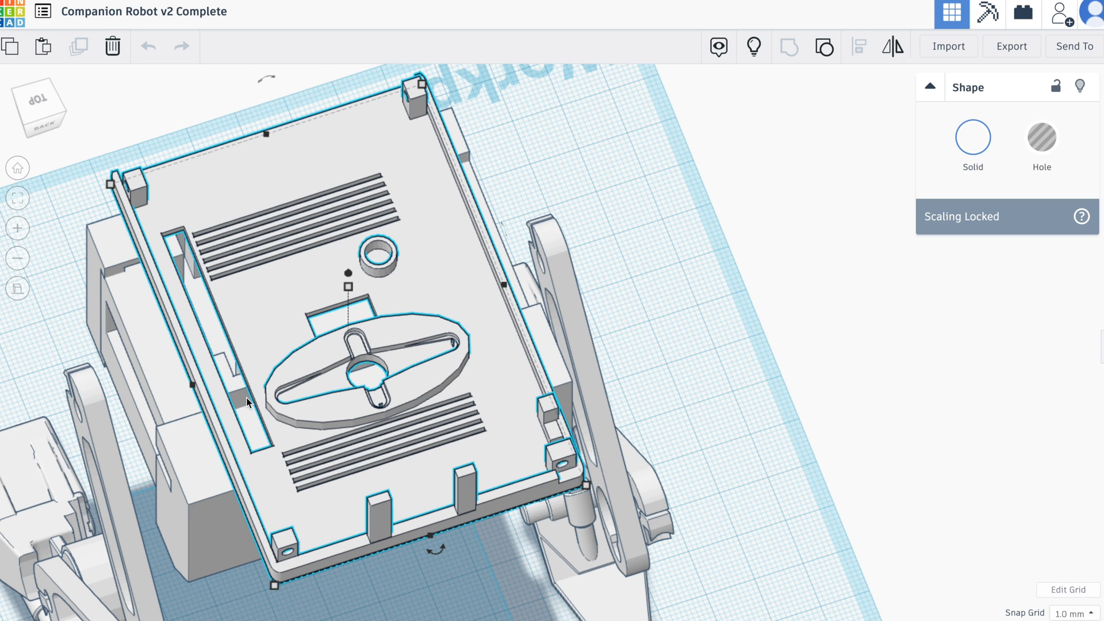
mouse_move(247, 408)
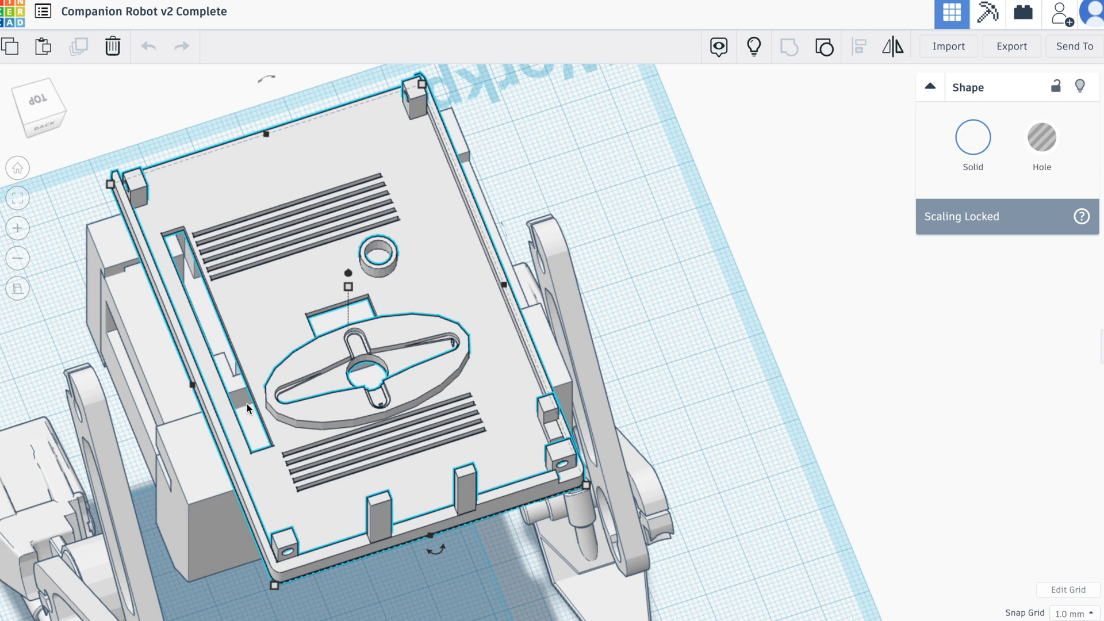
mouse_move(331, 407)
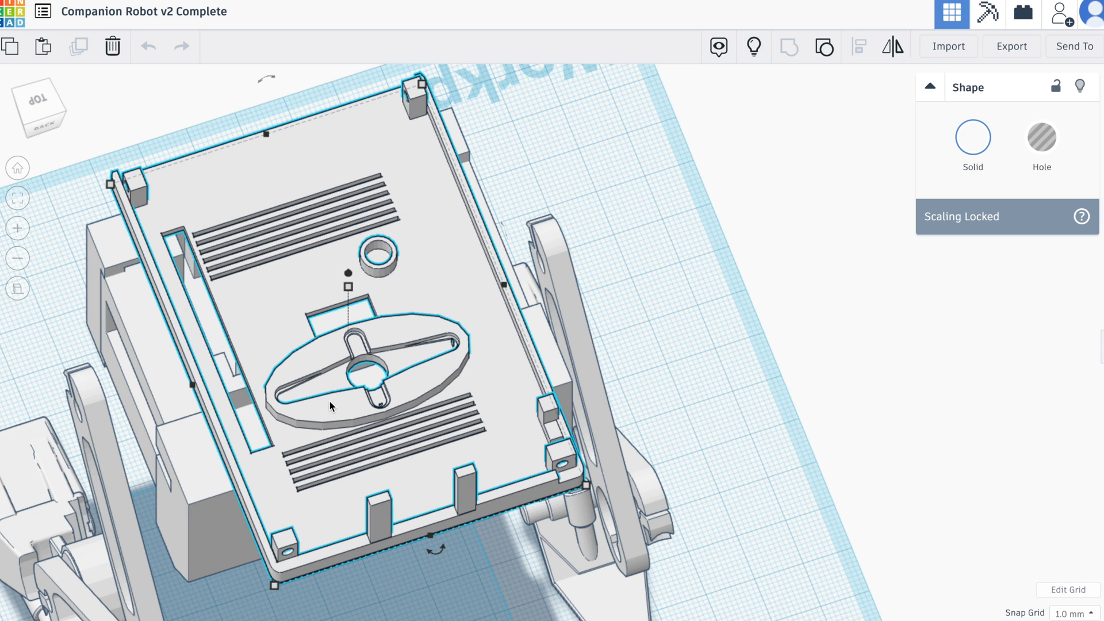
mouse_move(1095, 103)
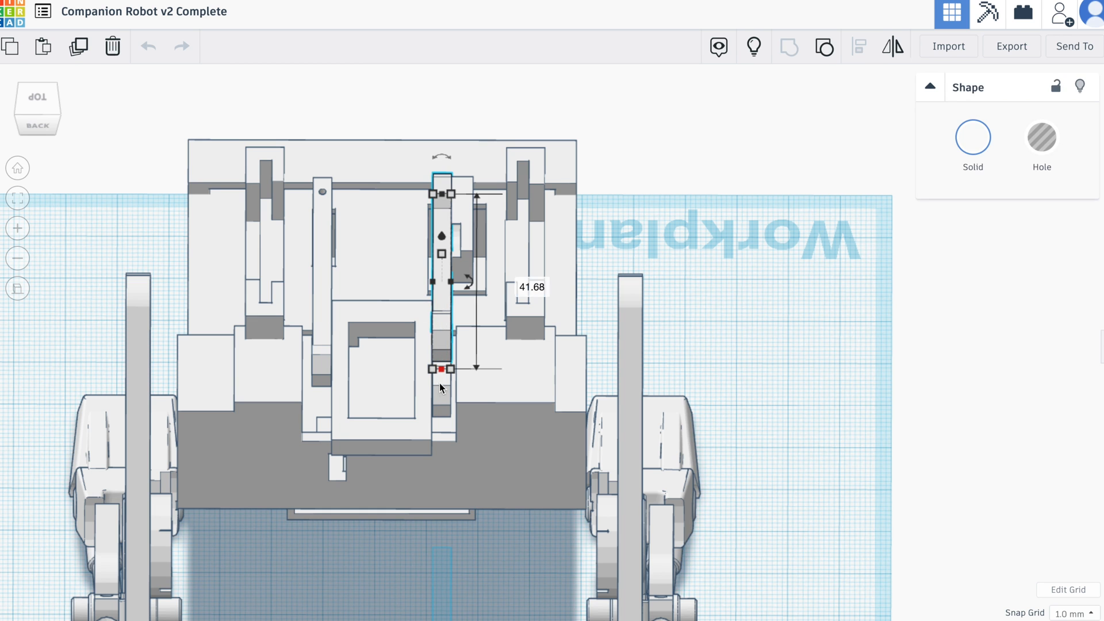
- Select the four linkage arms inside the body together
click(377, 389)
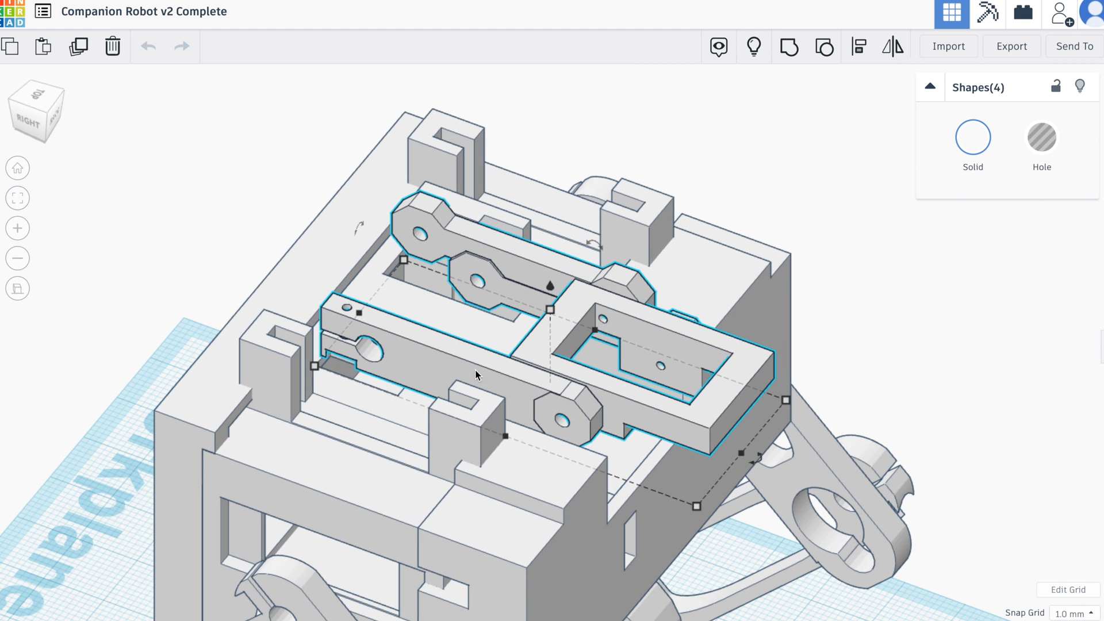
mouse_move(484, 373)
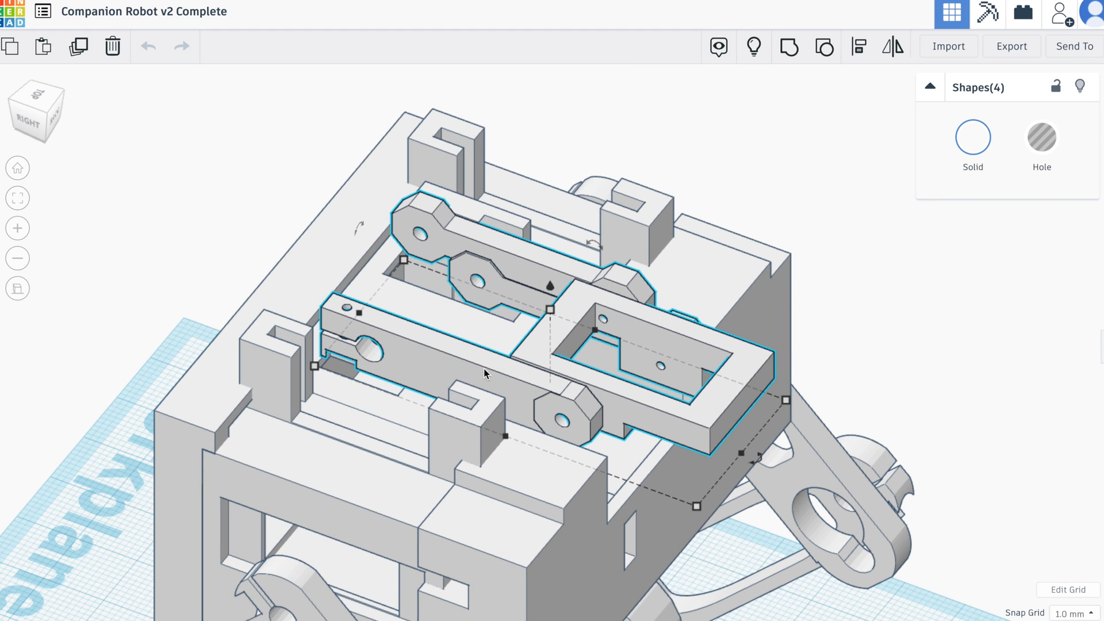
mouse_move(504, 377)
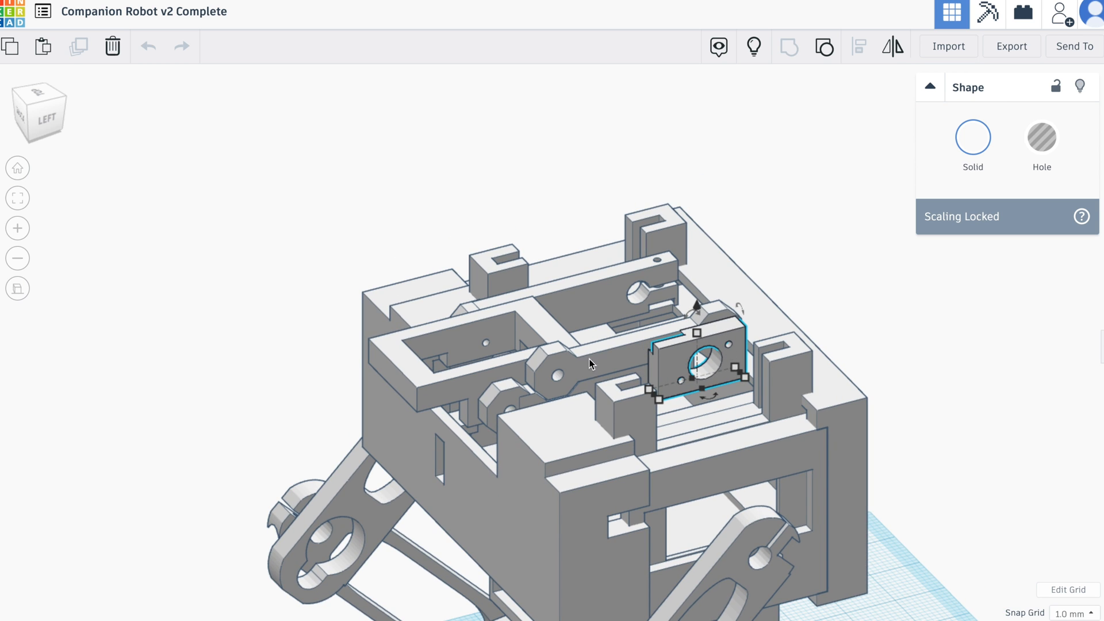
mouse_move(602, 363)
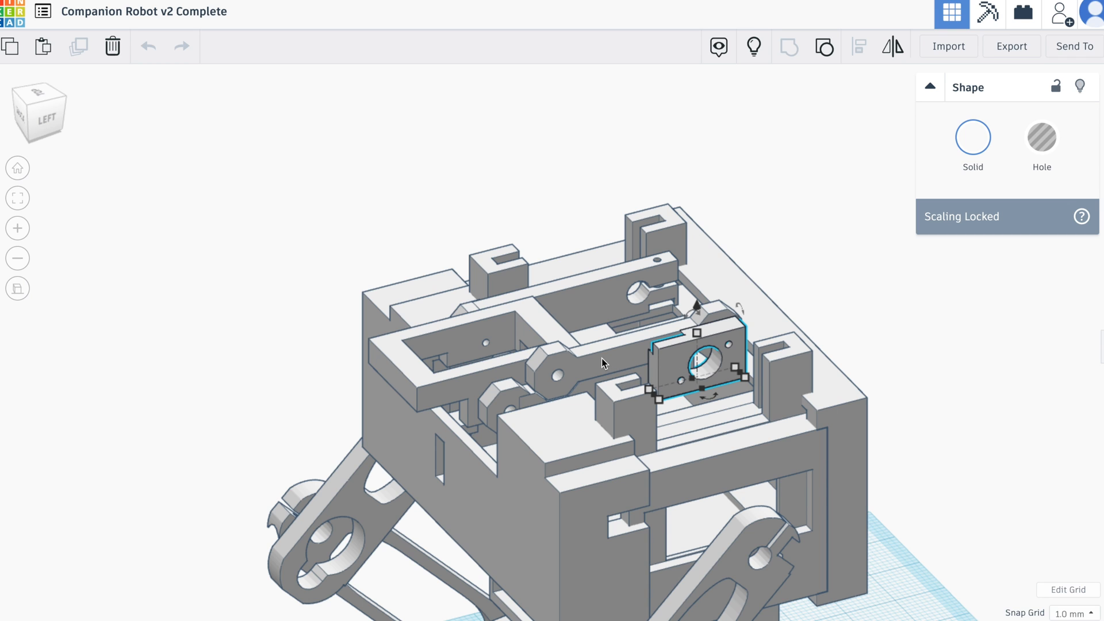
mouse_move(567, 383)
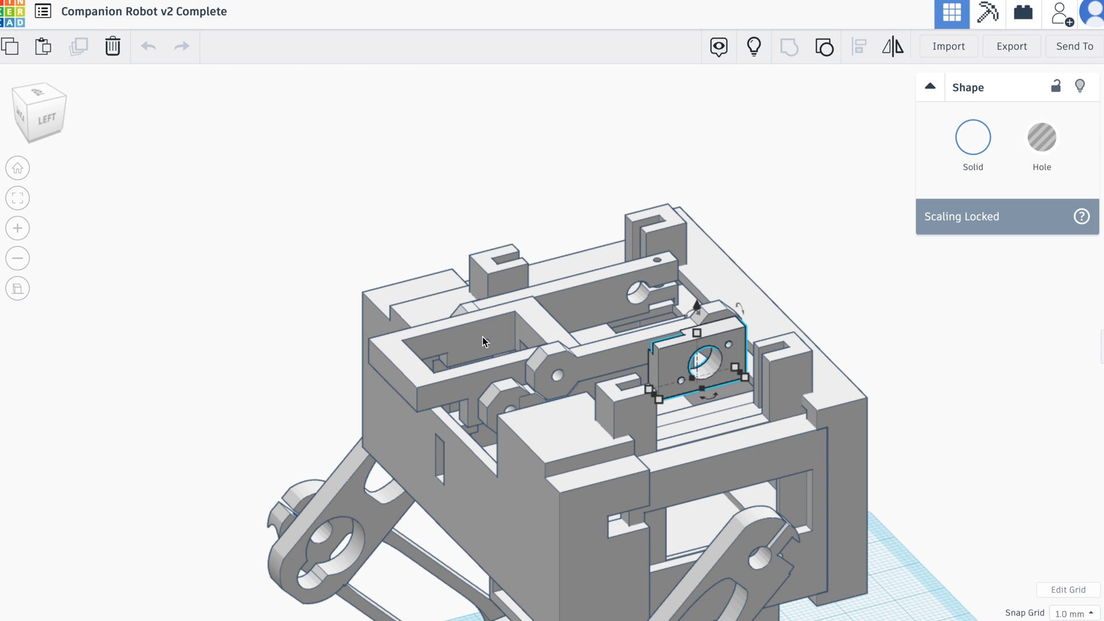
mouse_move(543, 330)
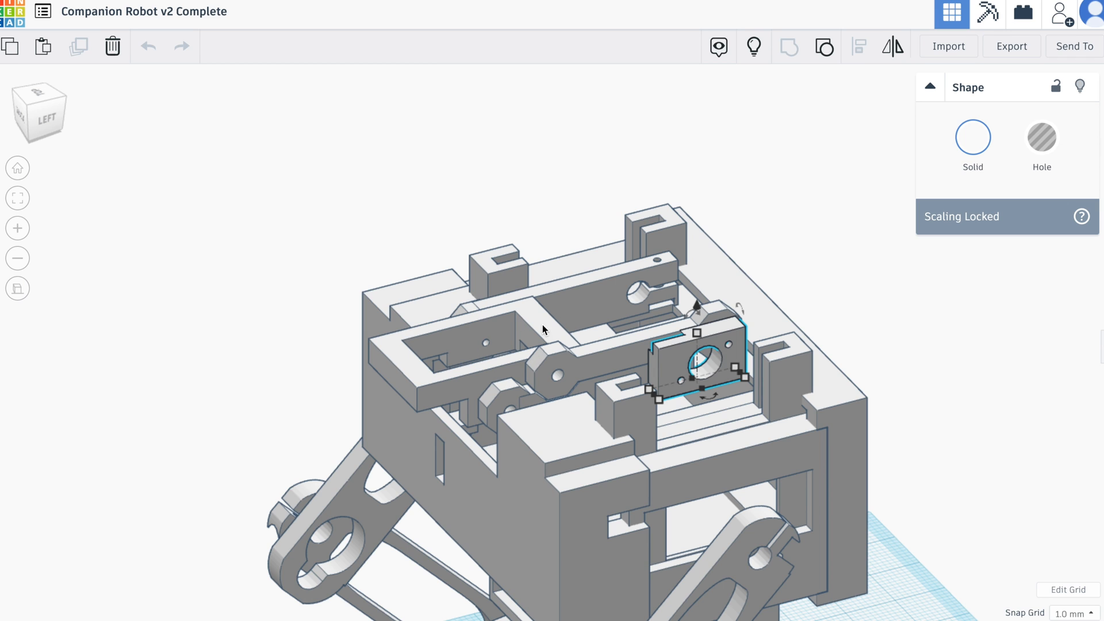
mouse_move(485, 332)
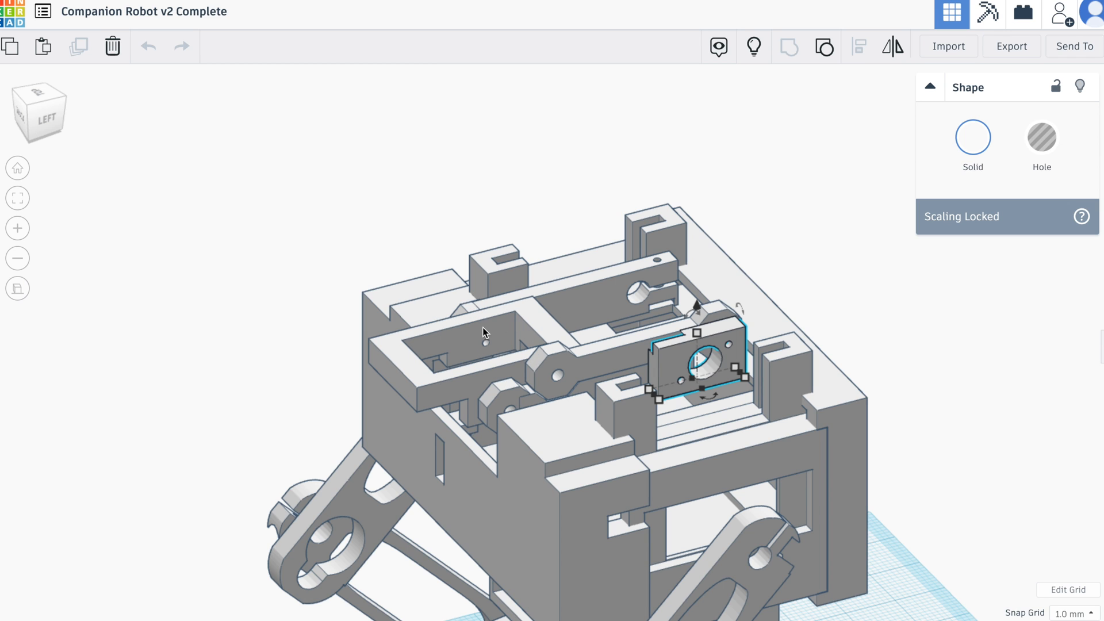
mouse_move(509, 355)
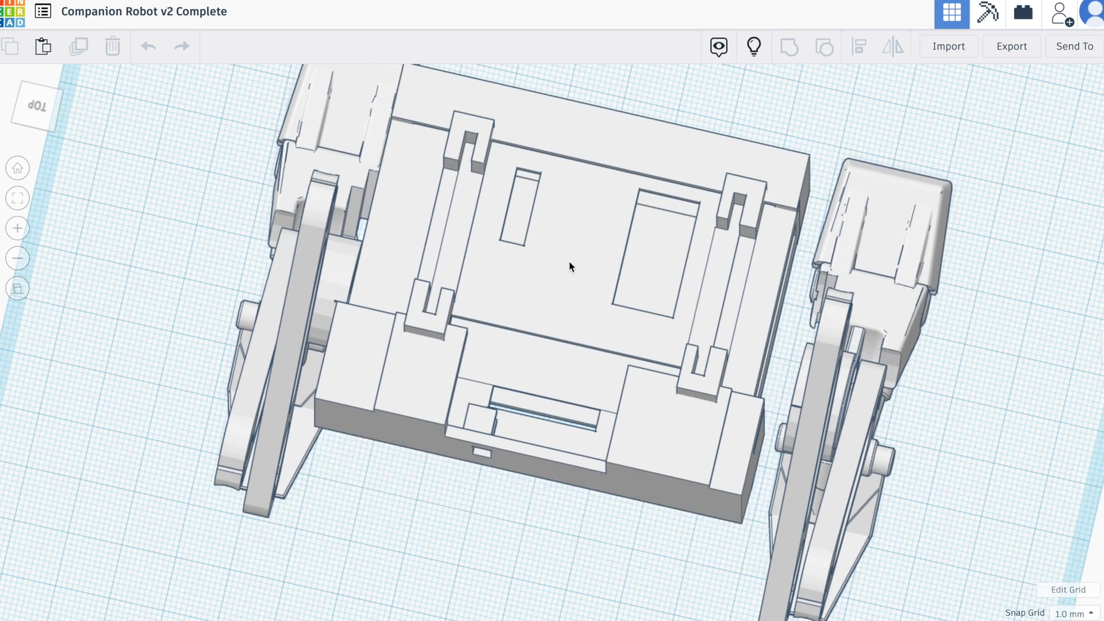
click(569, 266)
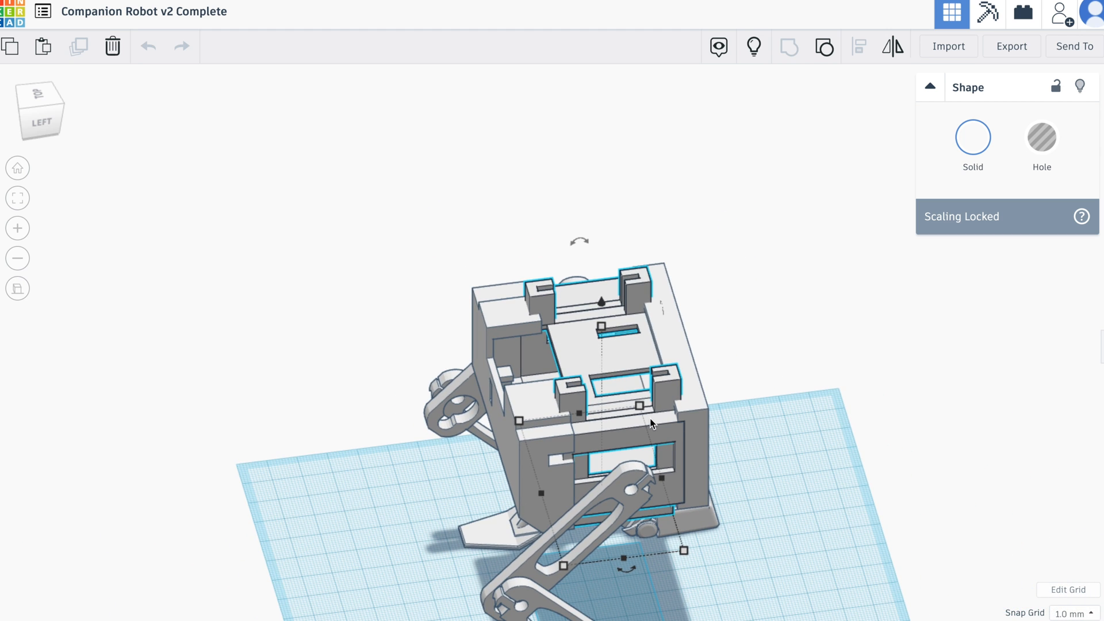
mouse_move(652, 464)
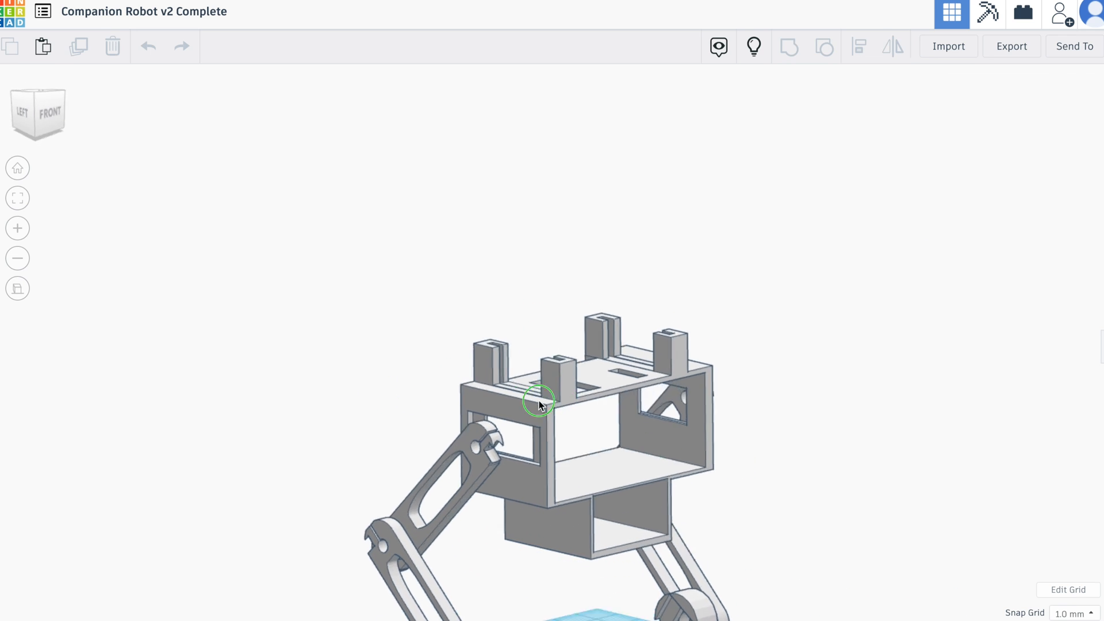
click(39, 110)
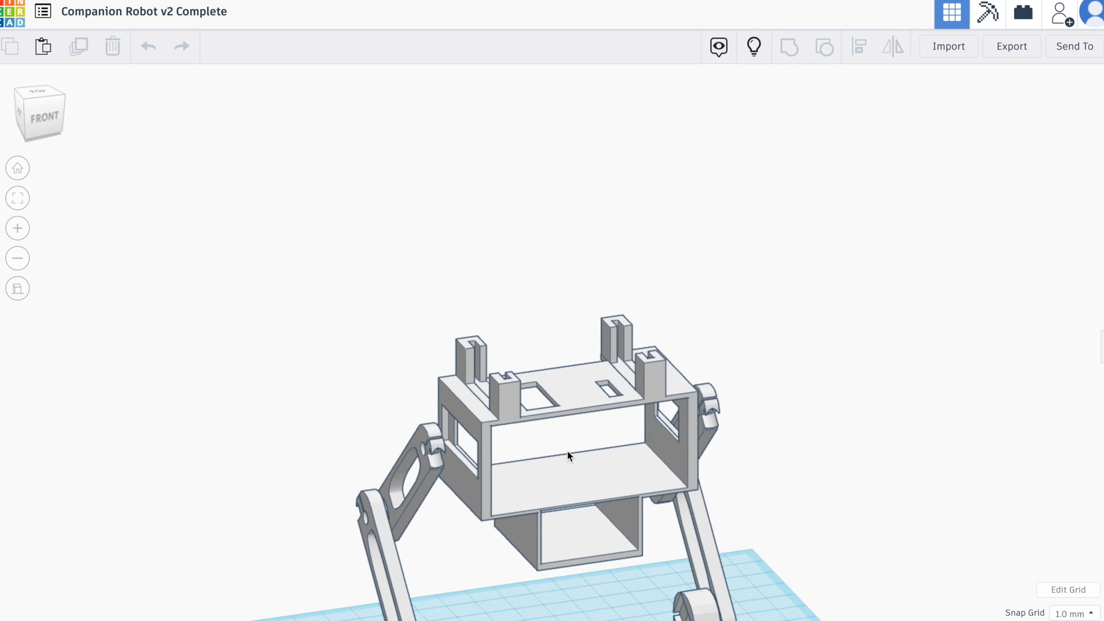
mouse_move(583, 383)
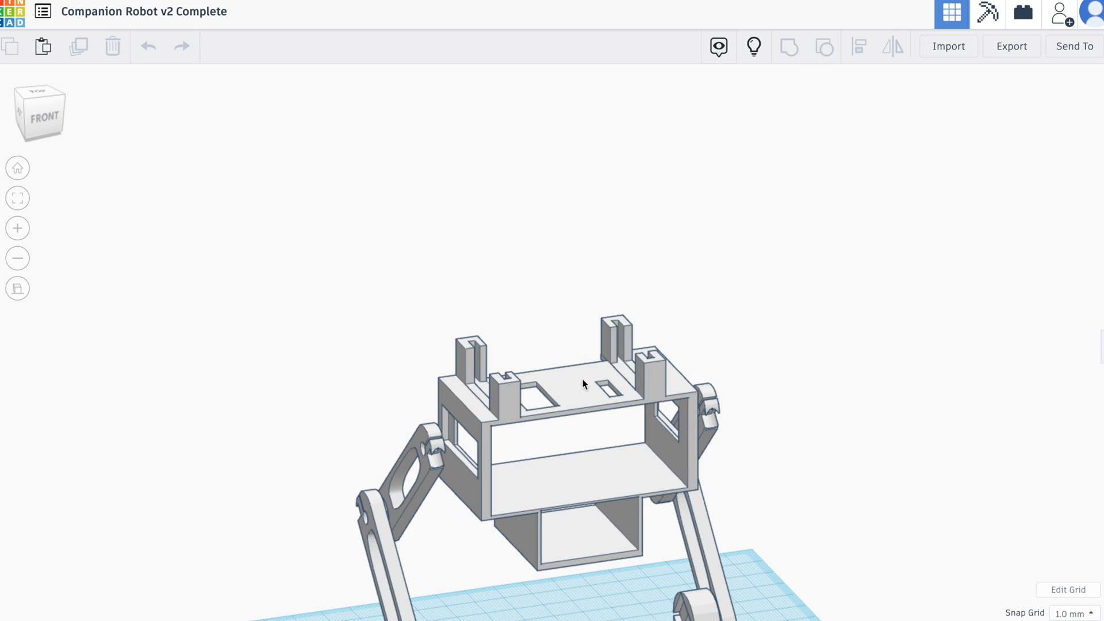
mouse_move(575, 456)
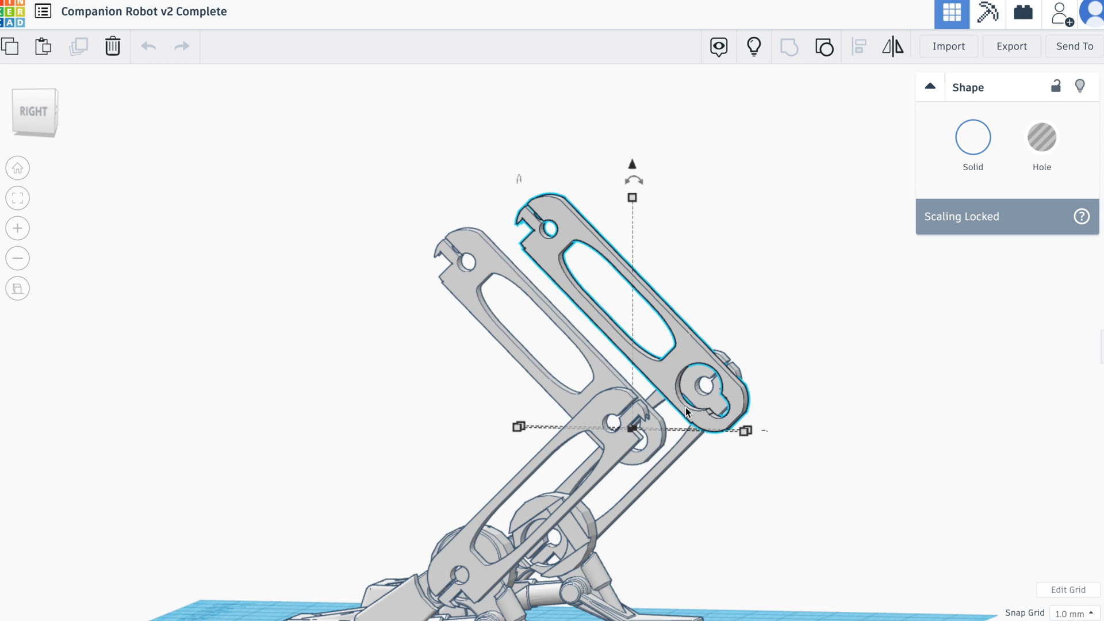
mouse_move(725, 403)
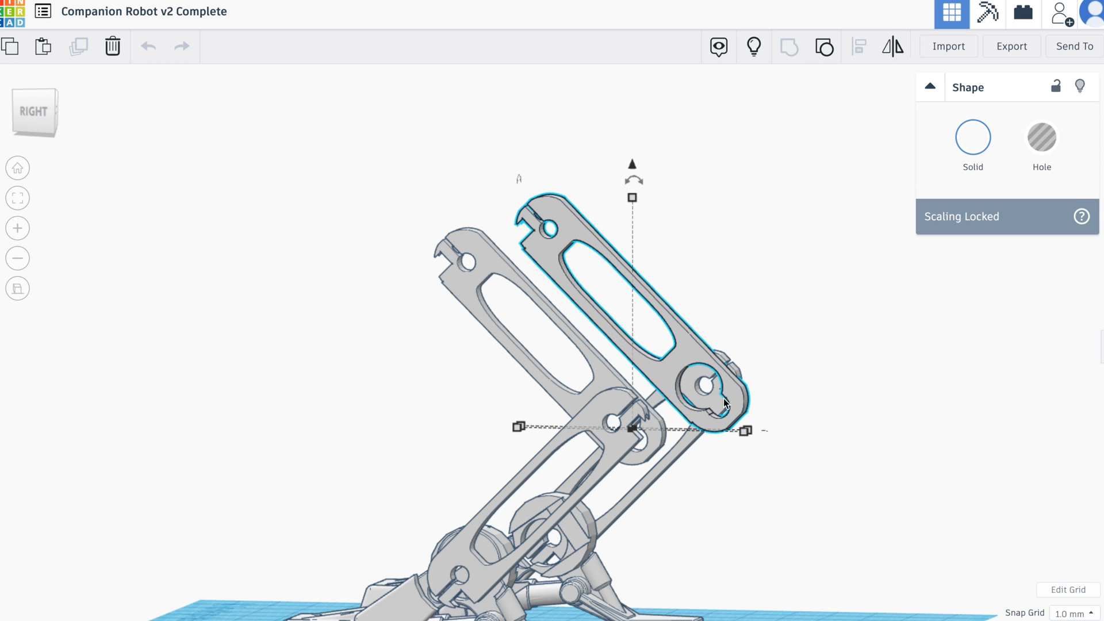
mouse_move(695, 379)
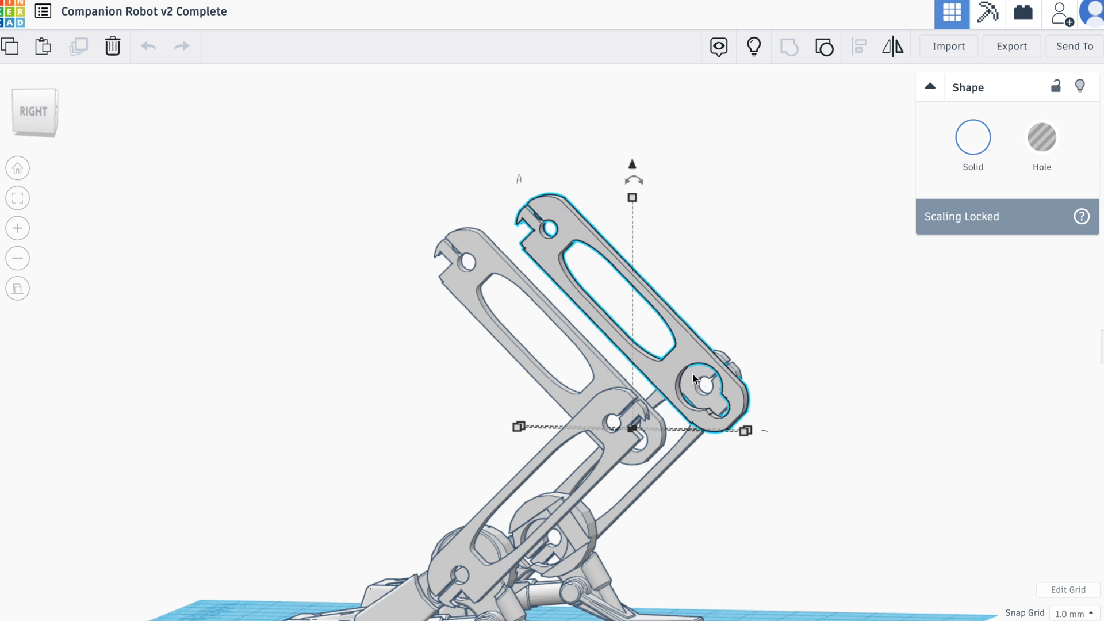
mouse_move(708, 387)
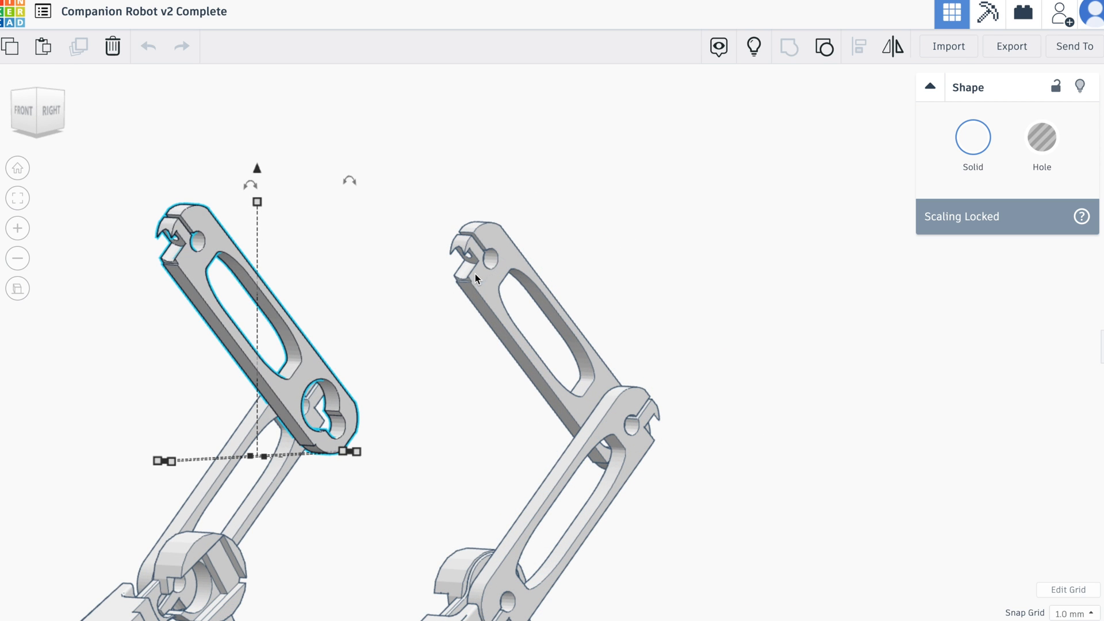
mouse_move(482, 269)
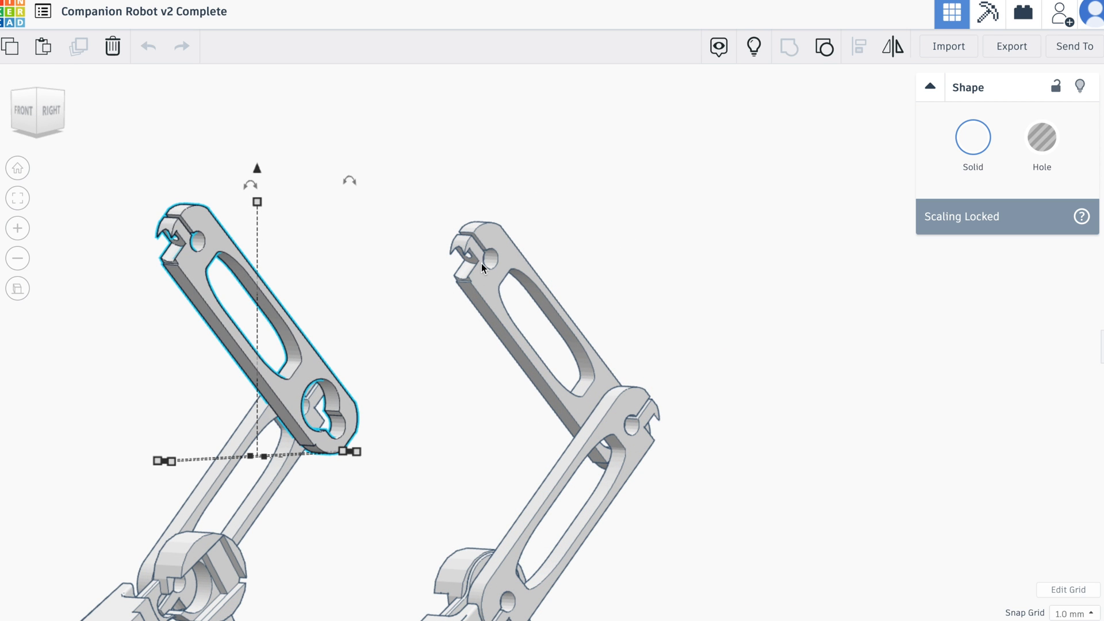
mouse_move(476, 243)
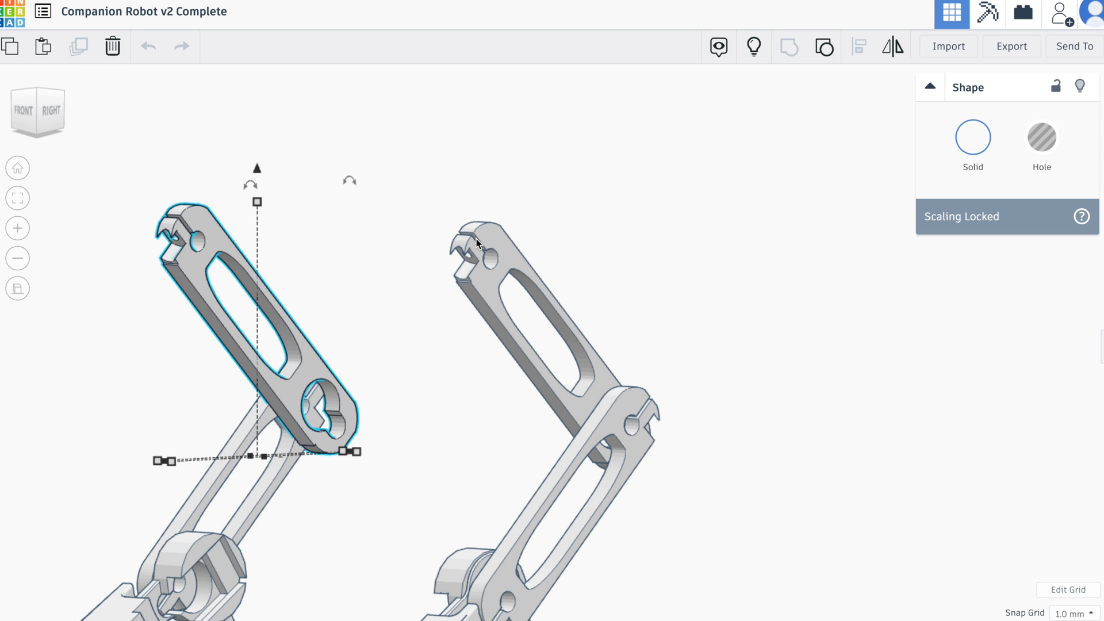
mouse_move(492, 263)
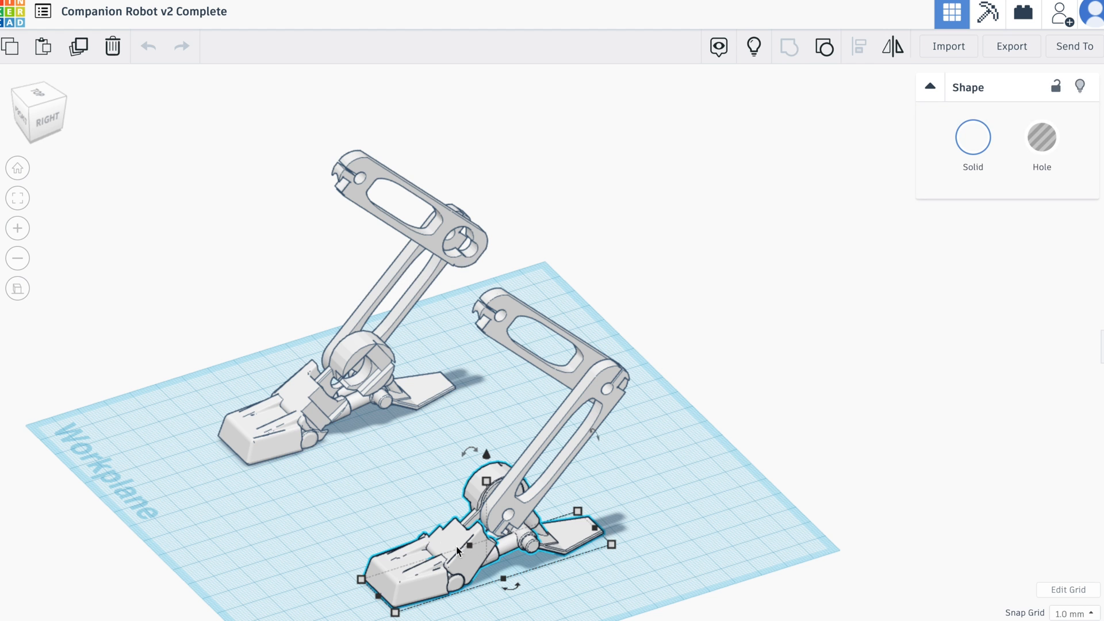
mouse_move(21, 120)
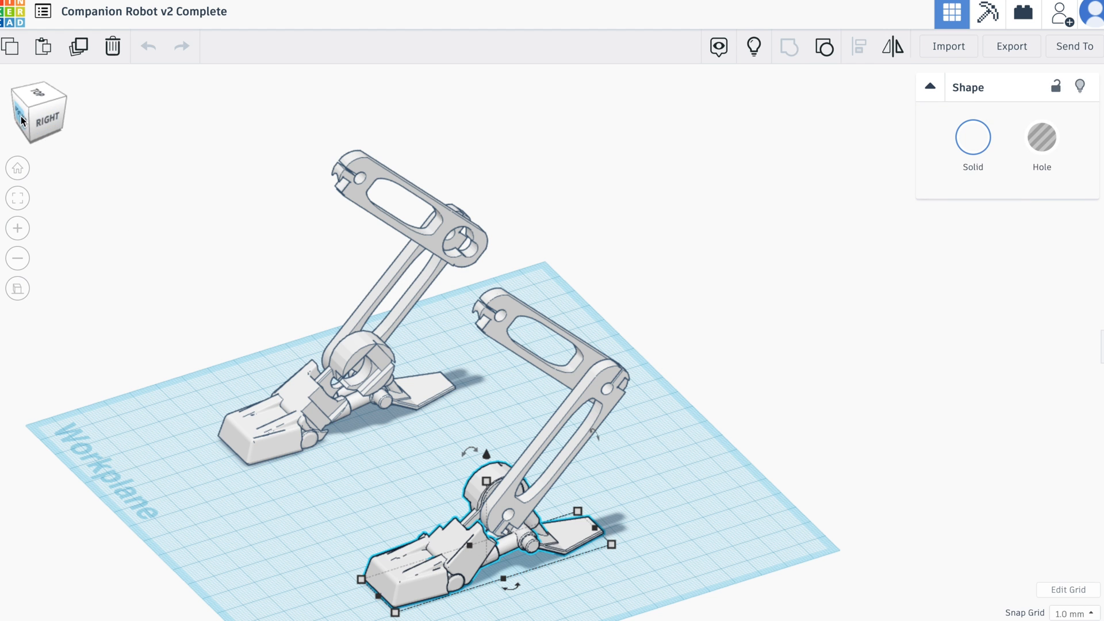
click(37, 110)
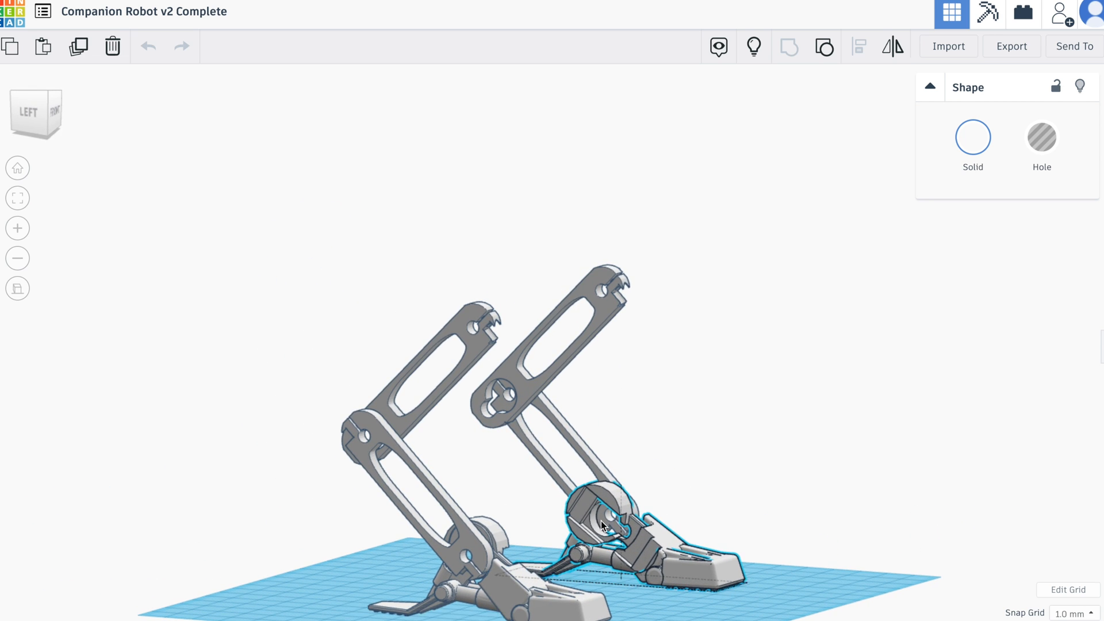
- Show all hidden parts so the full robot stands assembled on the workplane
click(602, 525)
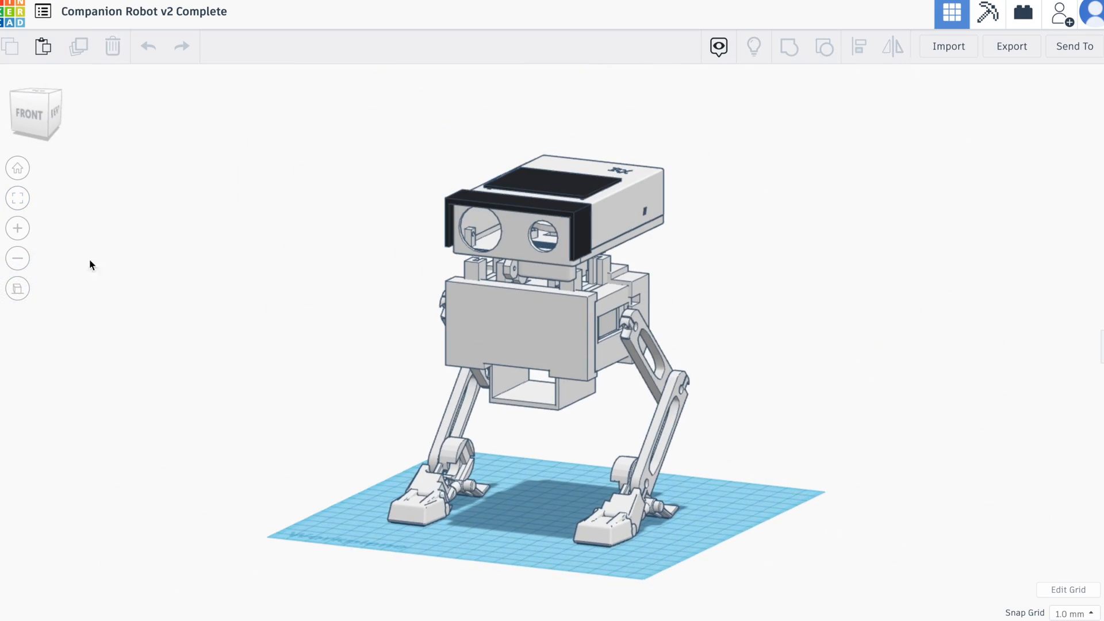
mouse_move(364, 314)
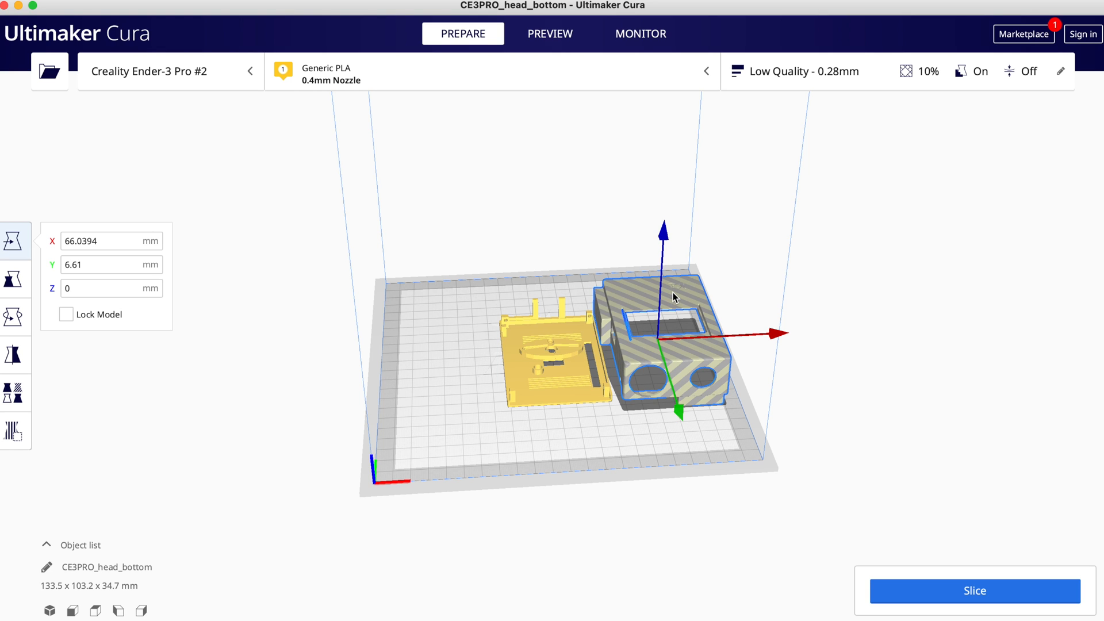
mouse_move(714, 97)
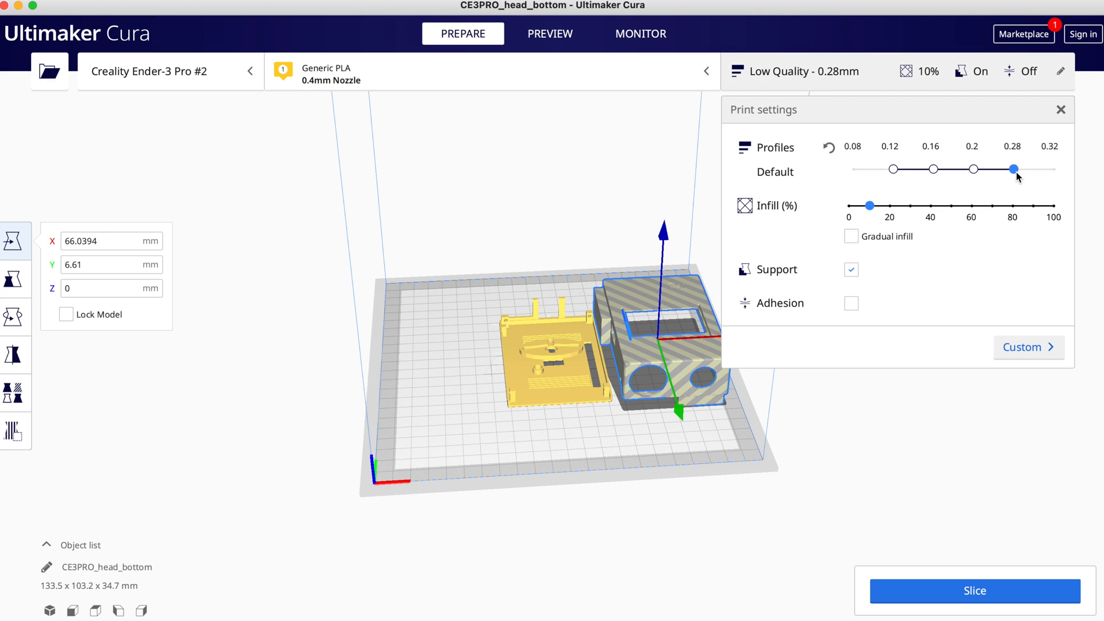
mouse_move(866, 220)
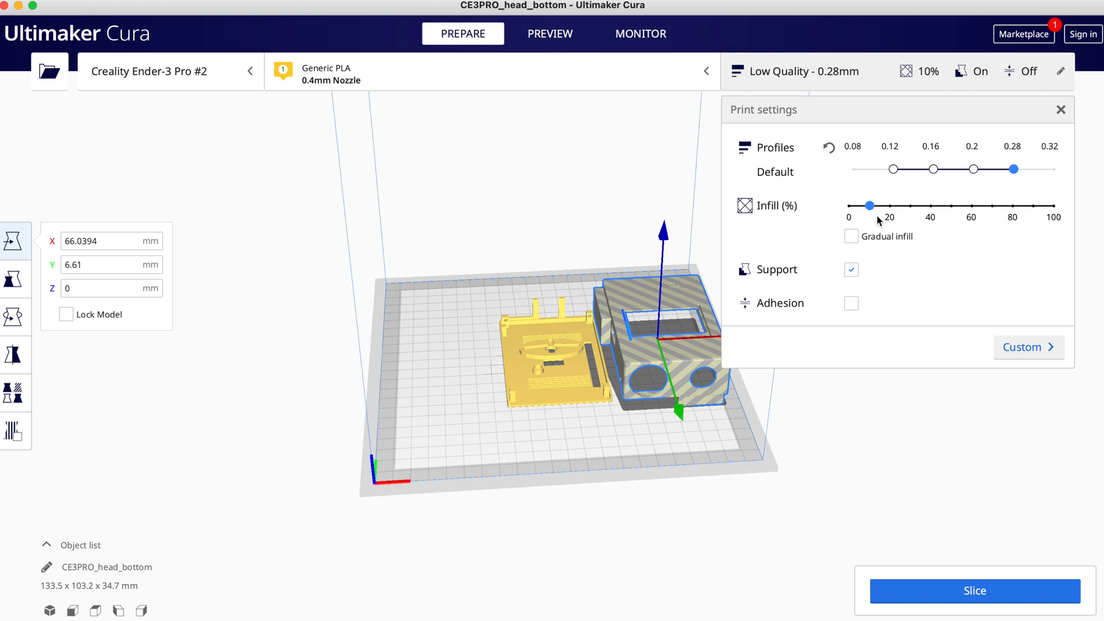
mouse_move(882, 225)
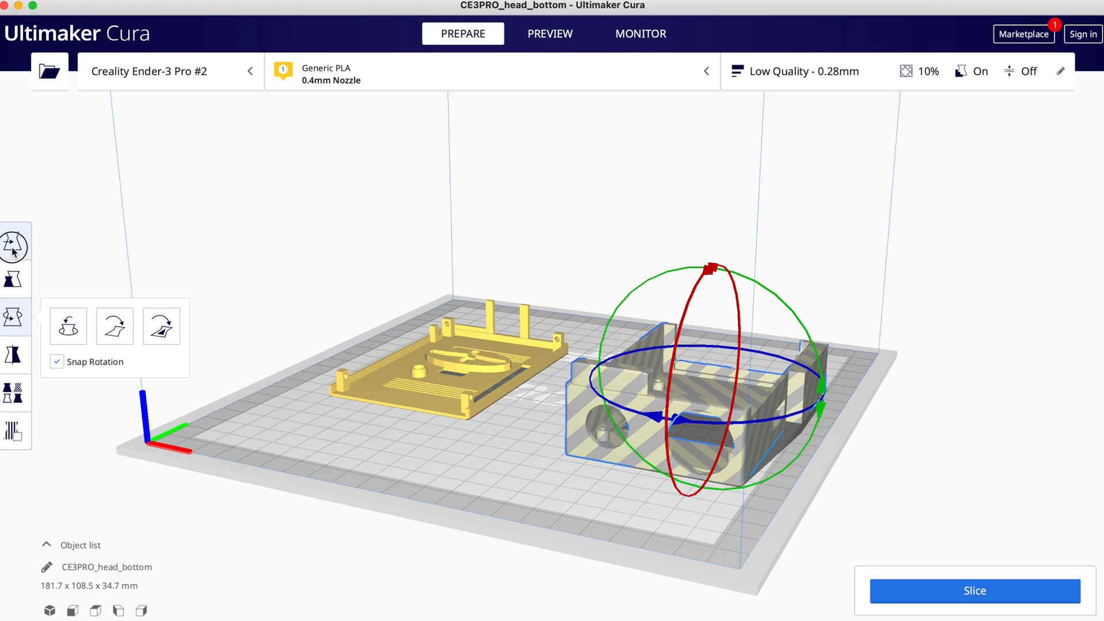
click(14, 240)
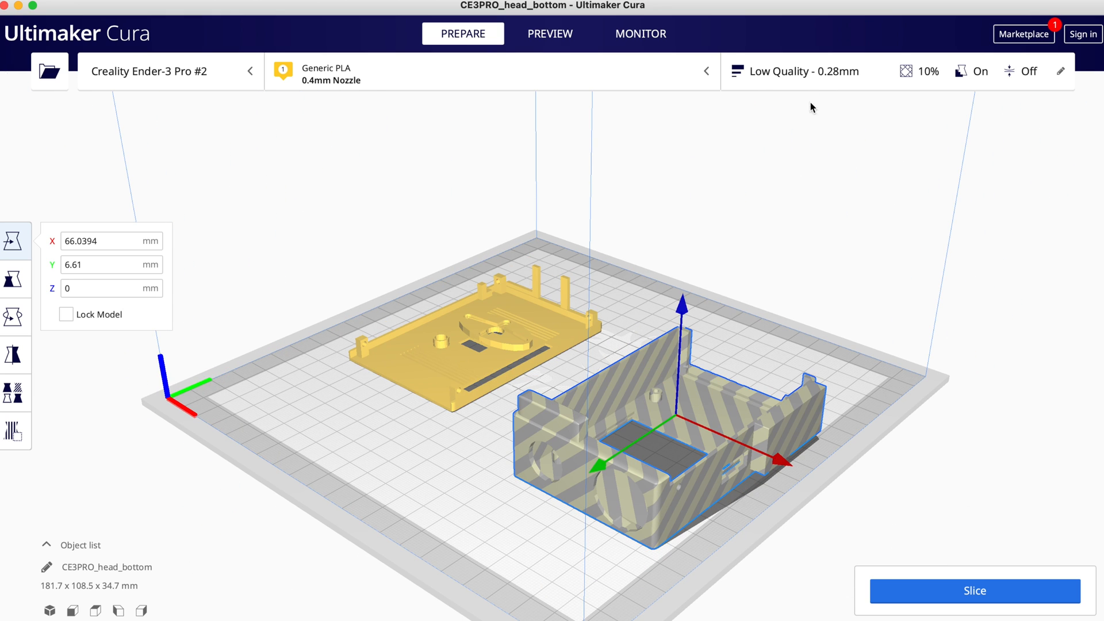
- Switch print settings to Custom and expand Support: placement touching build plate, 35° overhang
click(794, 70)
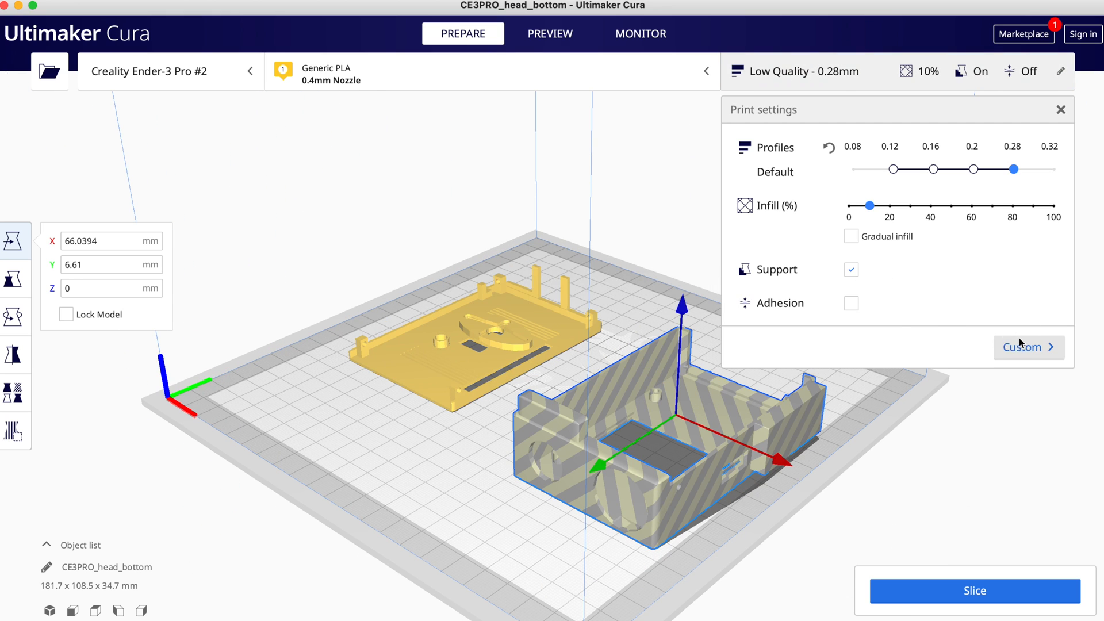
click(1027, 347)
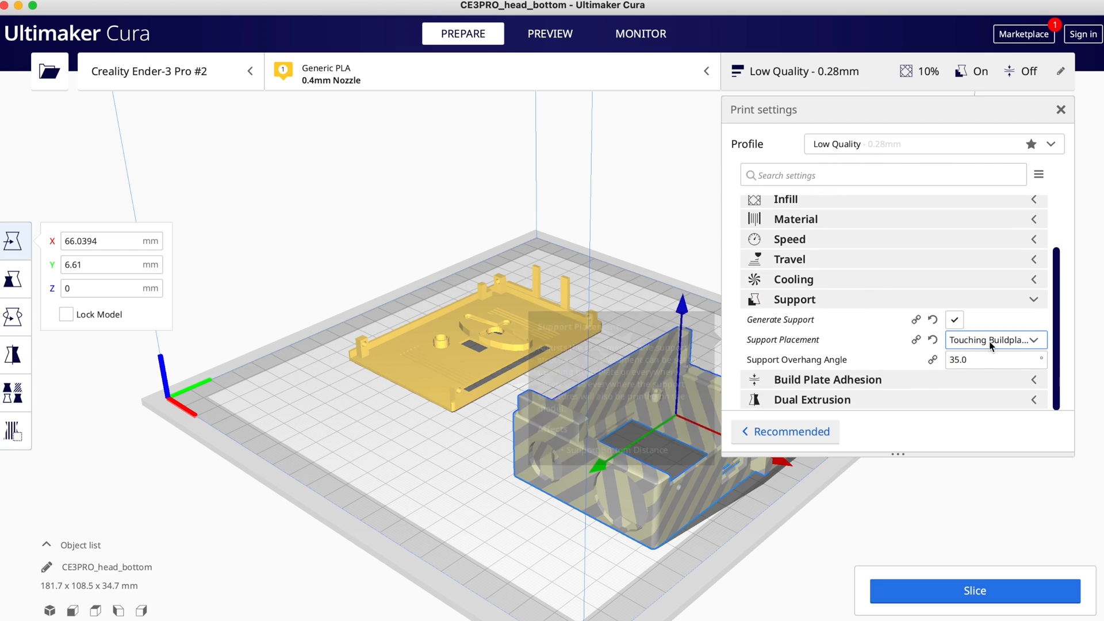
mouse_move(782, 339)
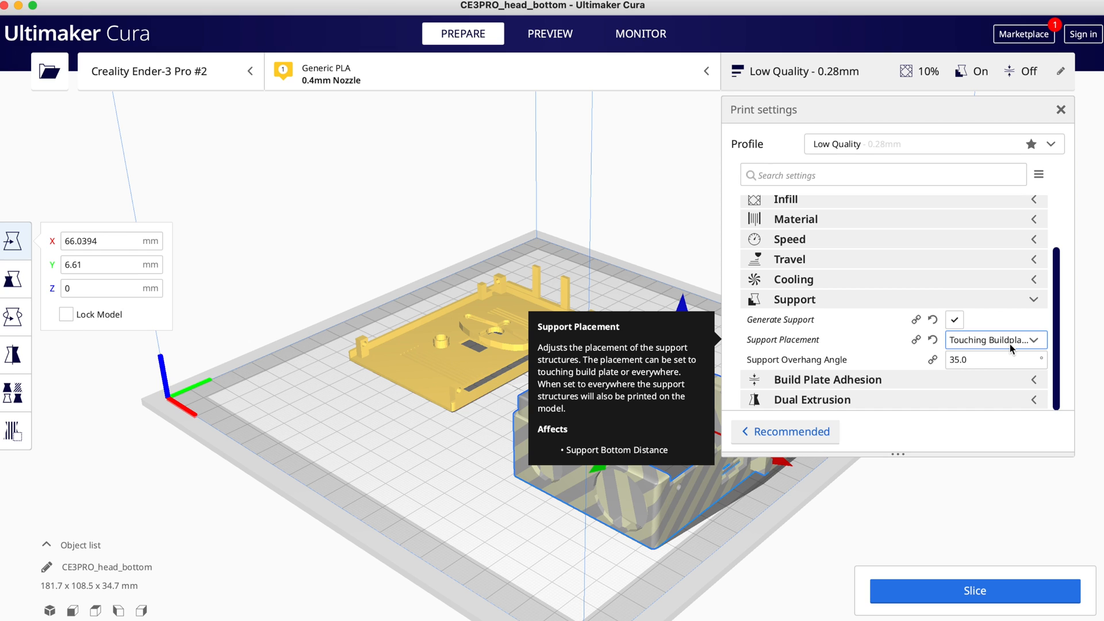
scroll(up, 3)
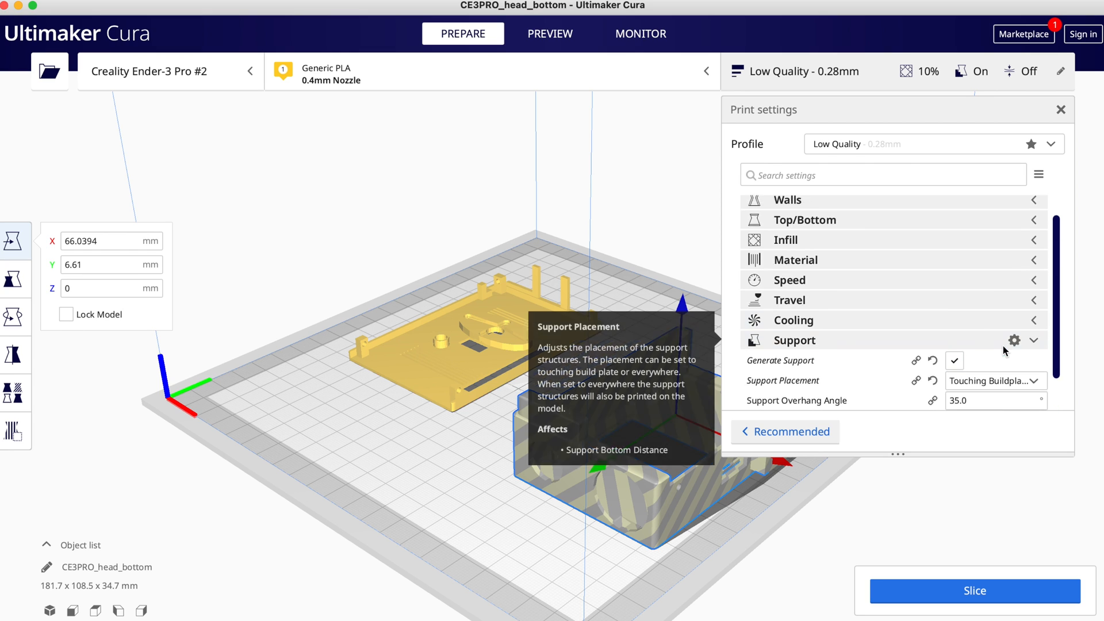